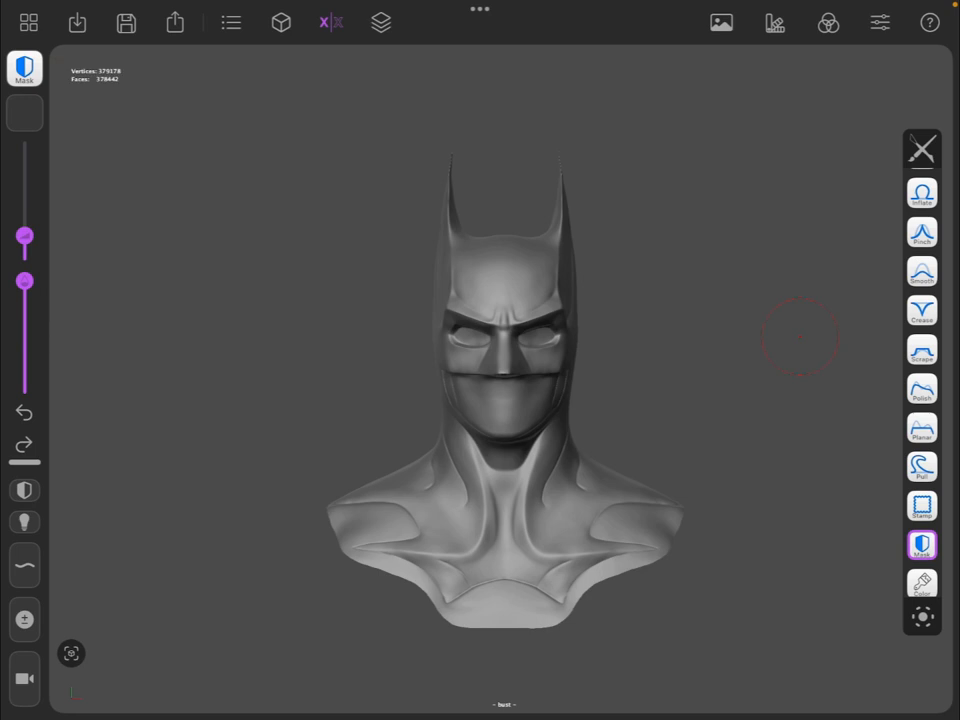
# - Orbit the camera around the cowl bust from the front view to its side profile
pyautogui.moveTo(24, 236); pyautogui.dragTo(24, 254)
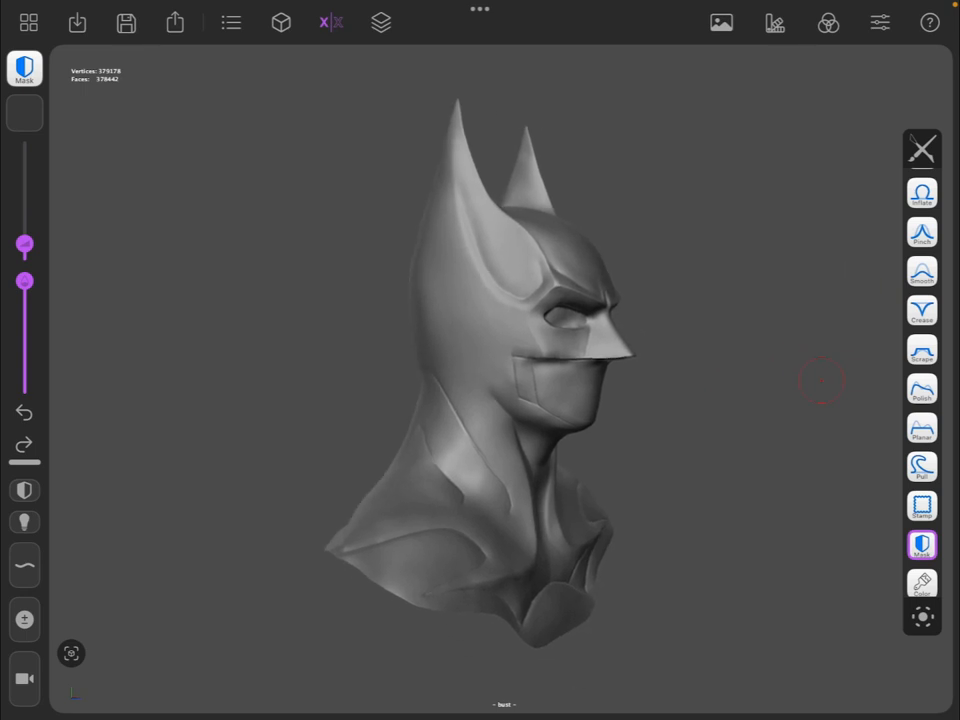
# - Zoom and orbit in close over the lower mask, neck tendons and chest trim lines
pyautogui.moveTo(820, 378); pyautogui.dragTo(744, 570)
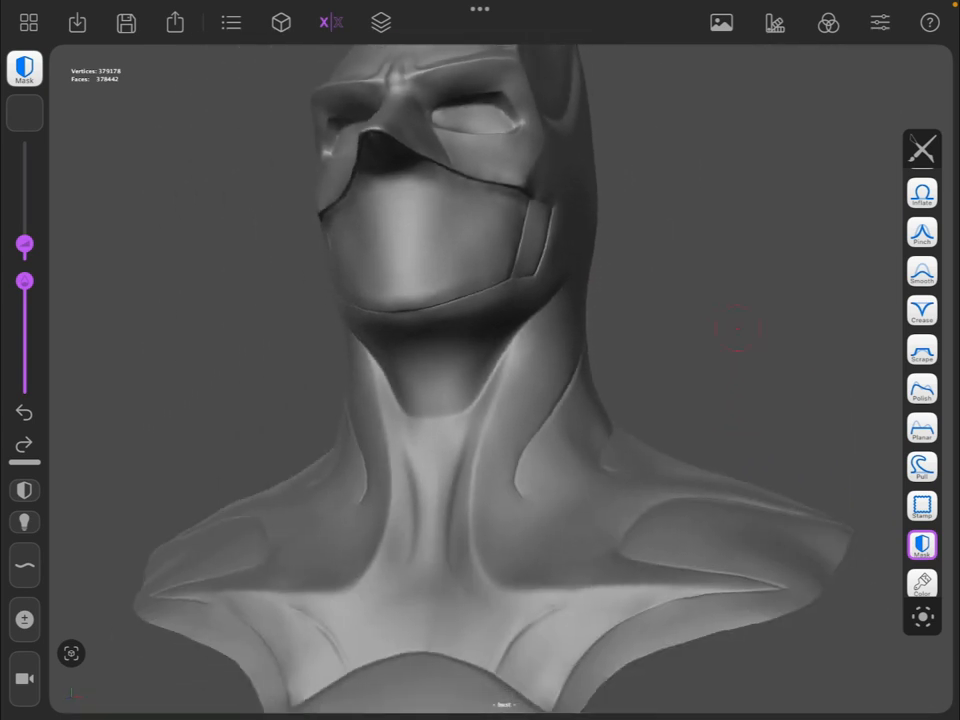
pyautogui.moveTo(740, 330); pyautogui.dragTo(770, 420)
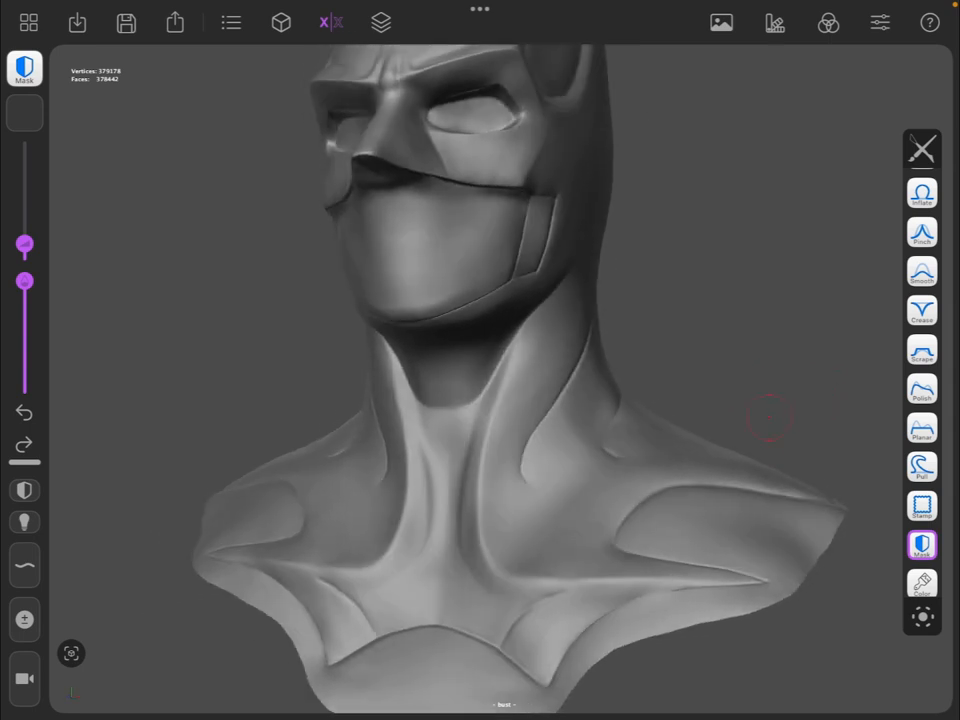